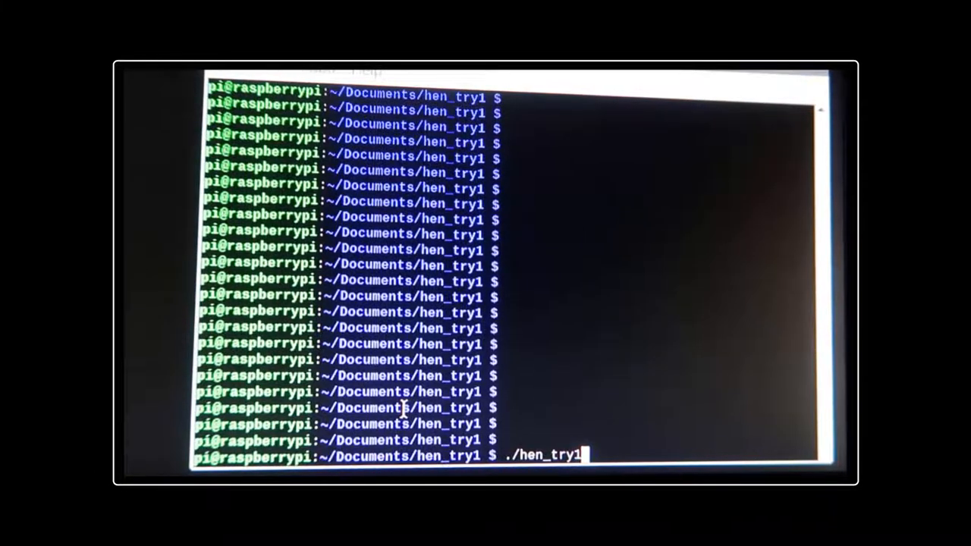
Step: Run ./hen_try1 from the Documents/hen_try1 folder so it prints repeated 'WROTE MIDI!' lines
key("Return")
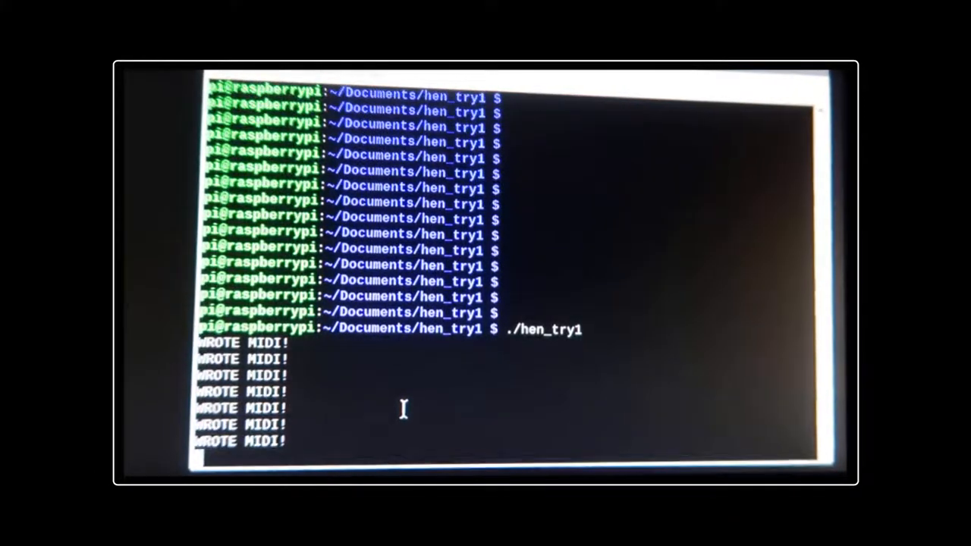